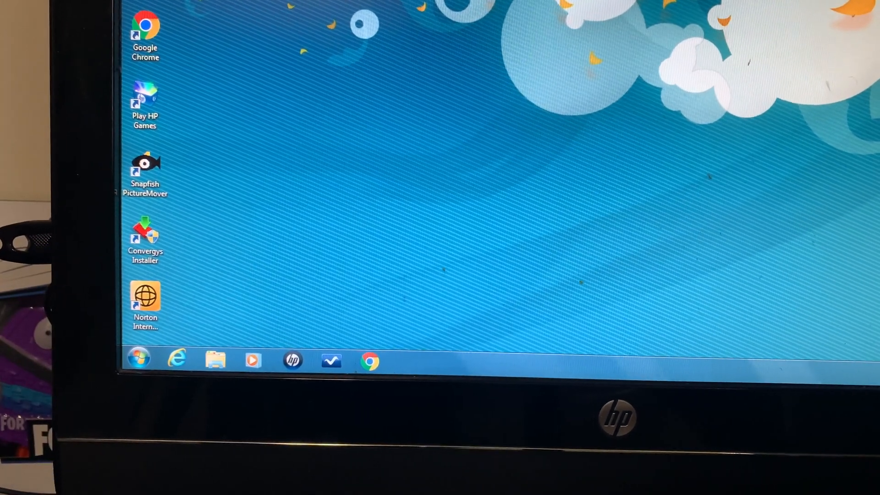
# Choose 'Open folder to view files' from AutoPlay to show Removable Disk (F:) in Computer.
pyautogui.click(215, 359)
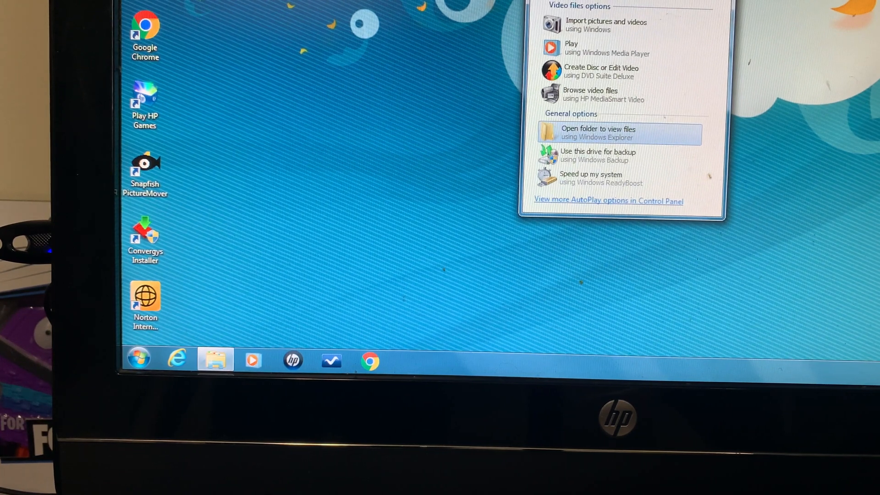
pyautogui.click(136, 359)
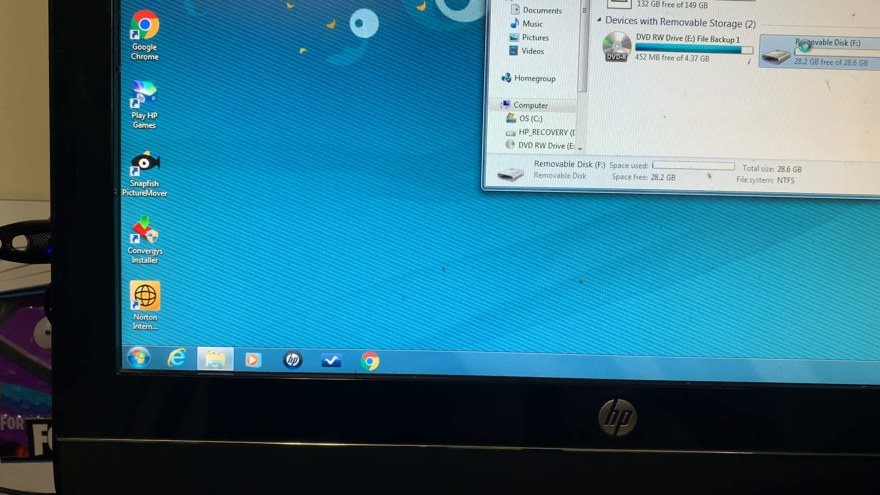
# Quick-format Removable Disk (F:) as NTFS, accepting the erase-all-data warning.
pyautogui.rightClick(820, 51)
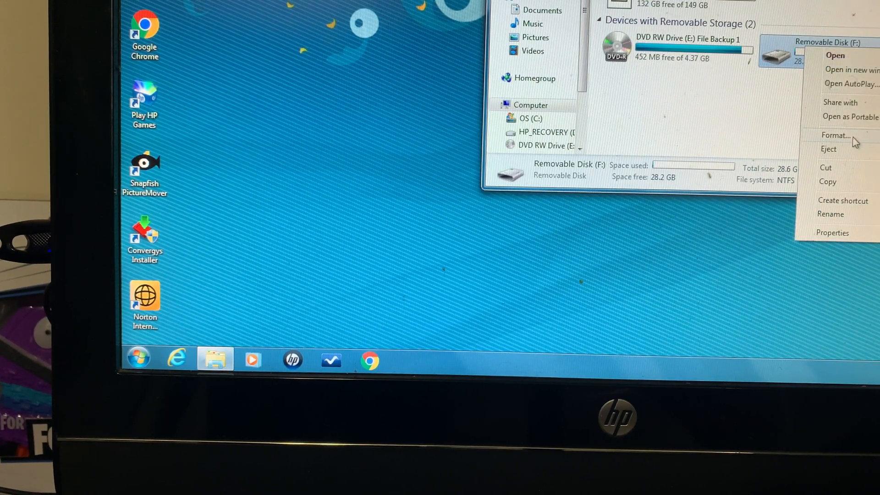
pyautogui.click(837, 134)
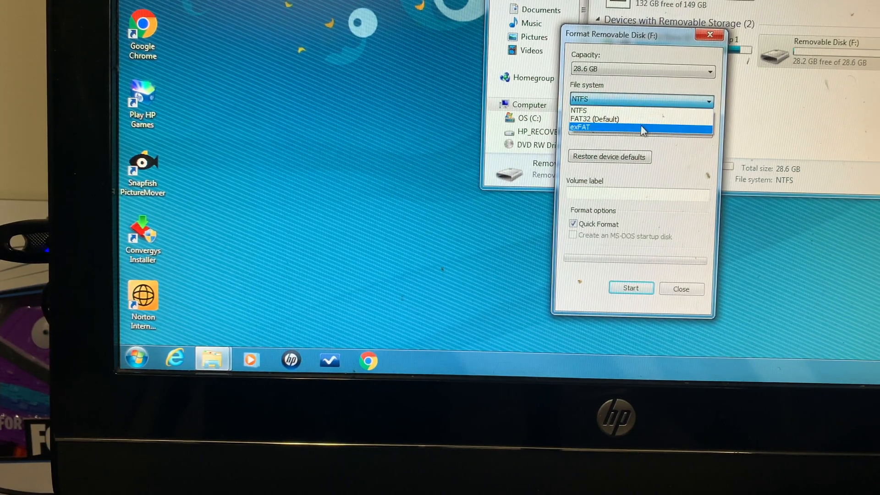
pyautogui.moveTo(644, 119)
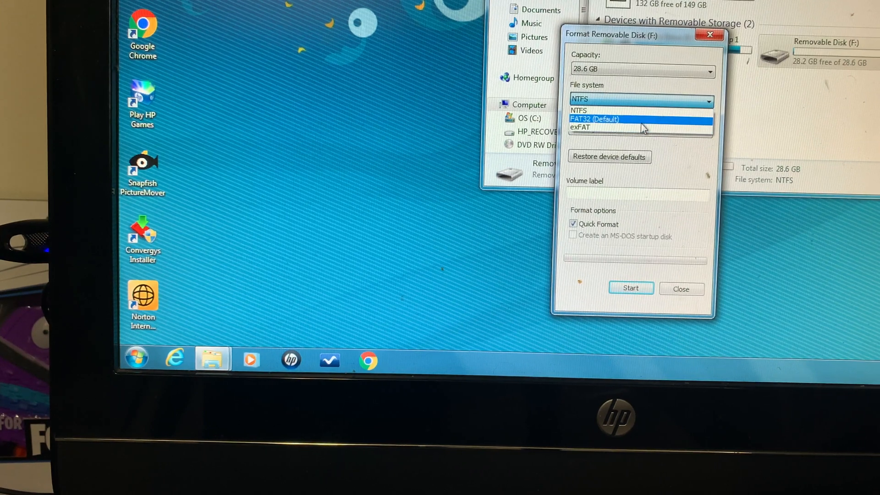
pyautogui.moveTo(640, 127)
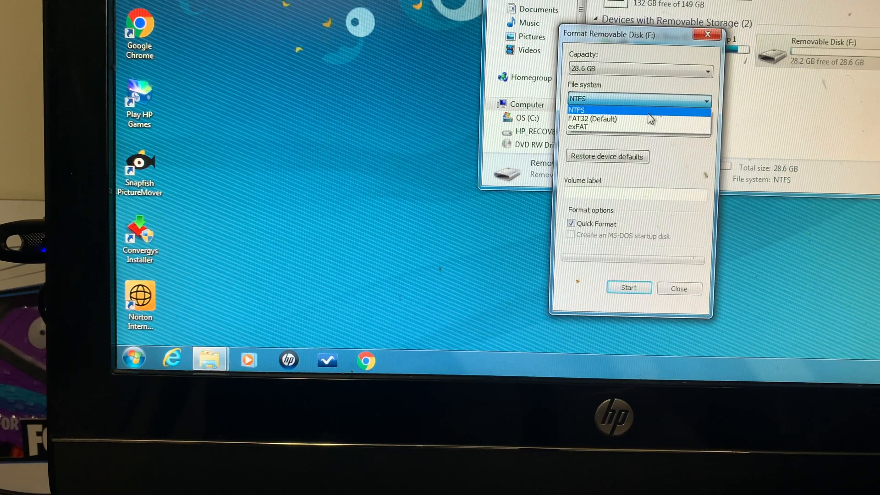
pyautogui.click(577, 109)
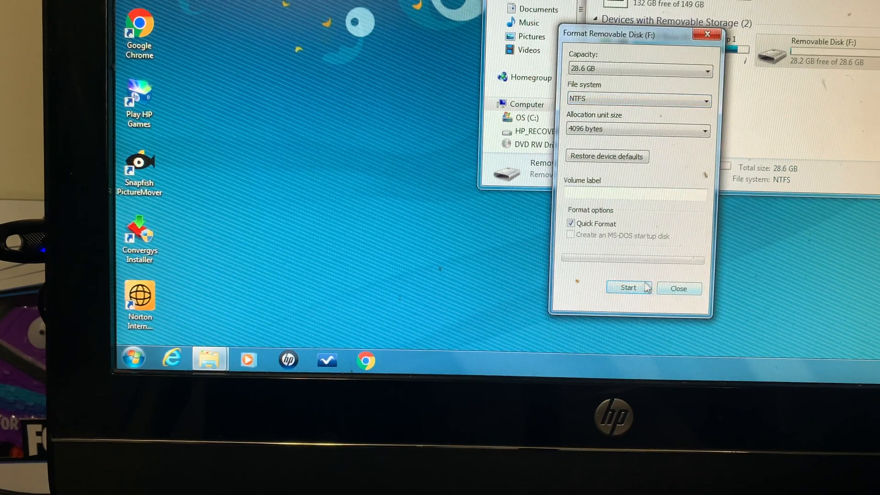
pyautogui.click(628, 287)
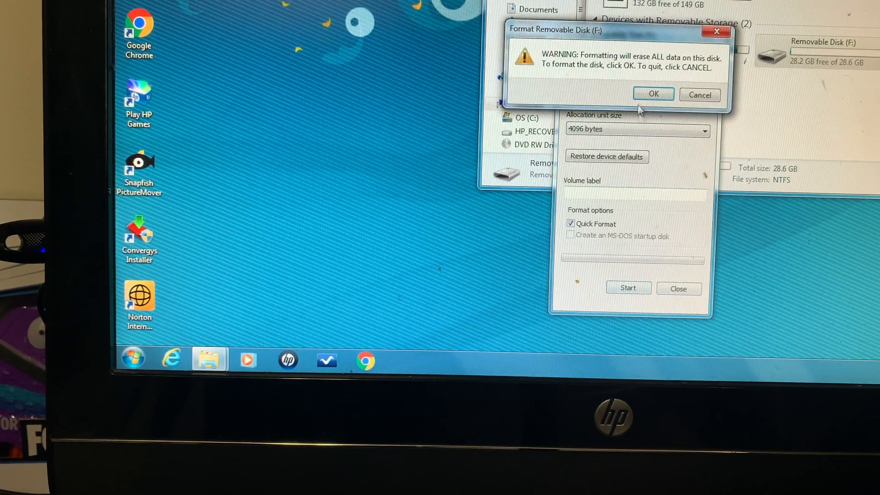
pyautogui.click(653, 94)
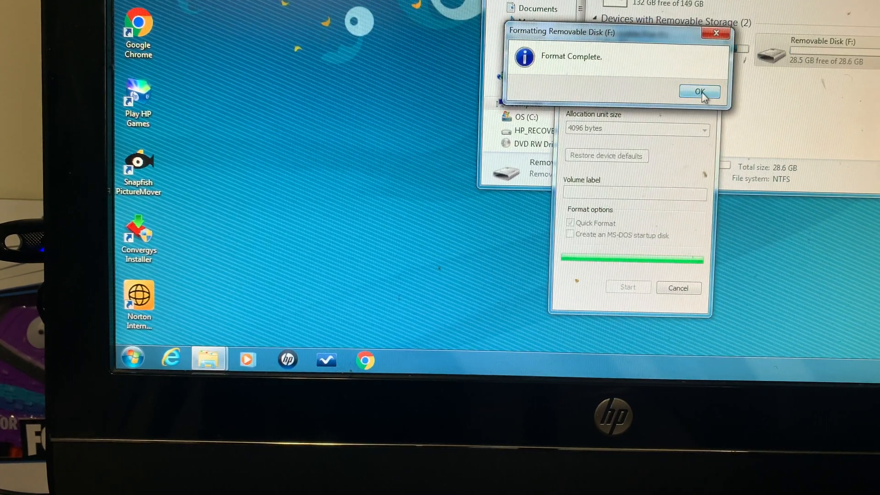
# Dismiss the format message, then reach Capture settings from the Xbox guide's Capture & share tab.
pyautogui.click(699, 92)
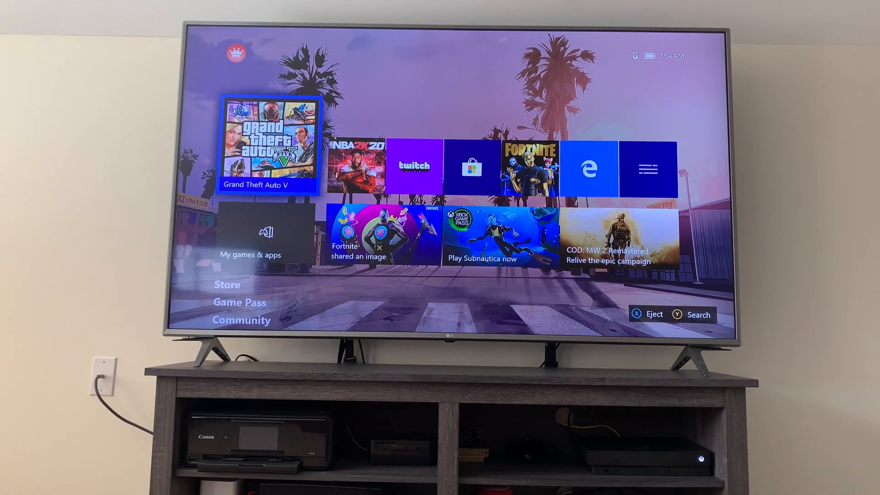
pyautogui.press('Xbox')
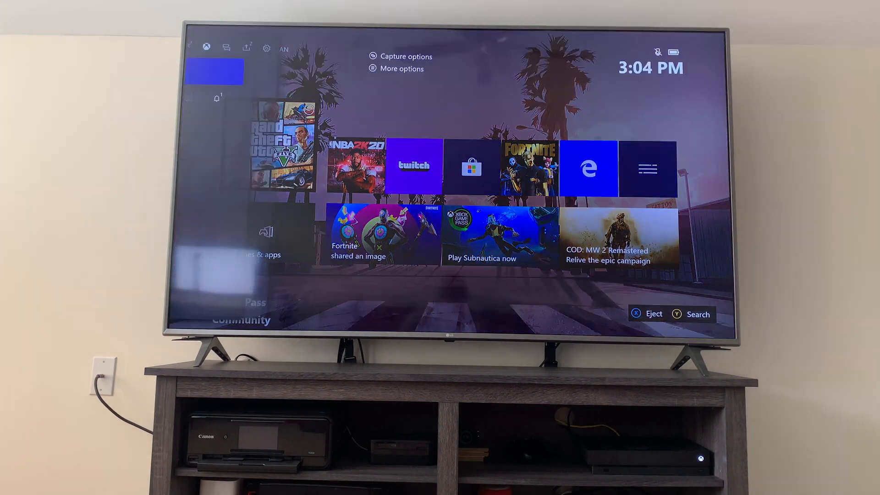
pyautogui.click(286, 48)
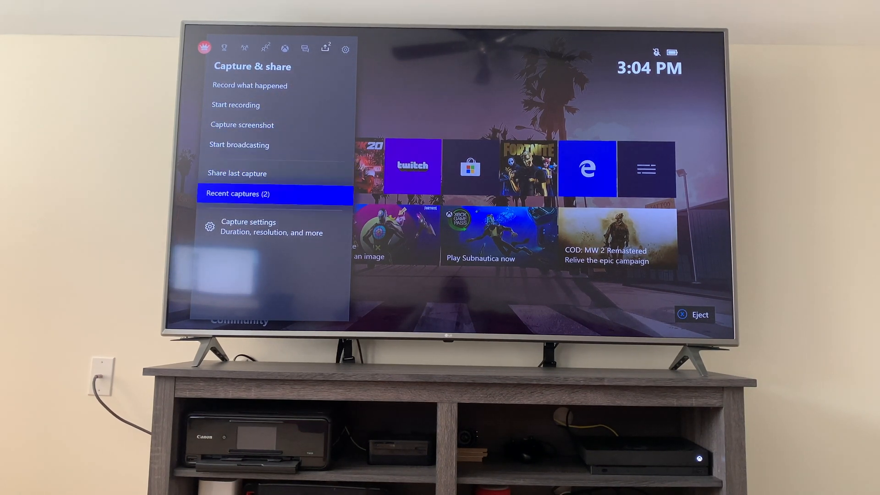
pyautogui.press('Down')
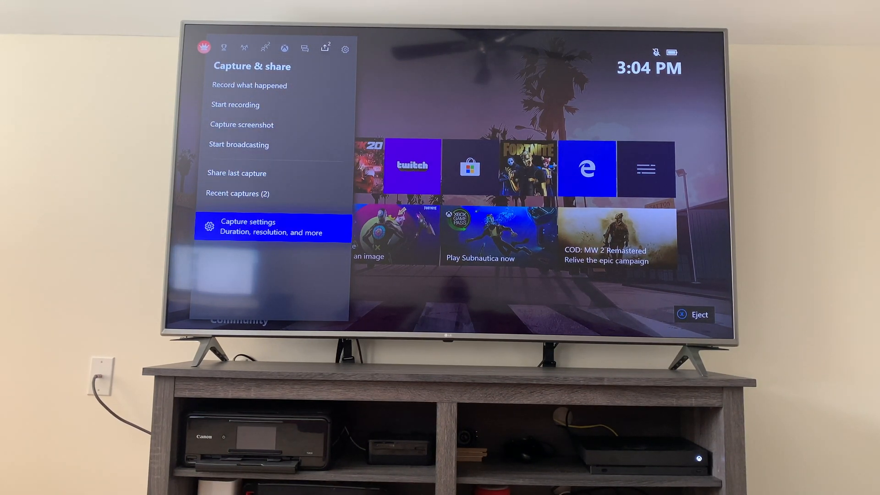
pyautogui.click(272, 227)
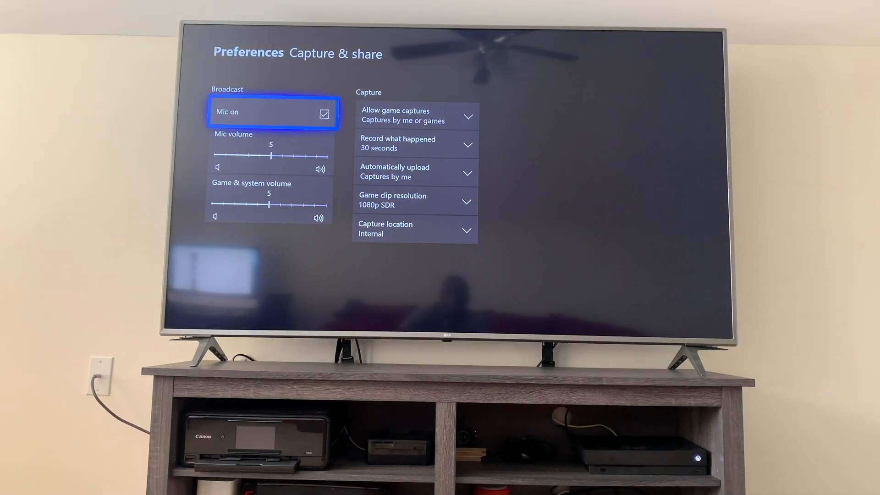
# Set the capture location to the SanDisk Ultra SCSI Disk Device.
pyautogui.click(414, 229)
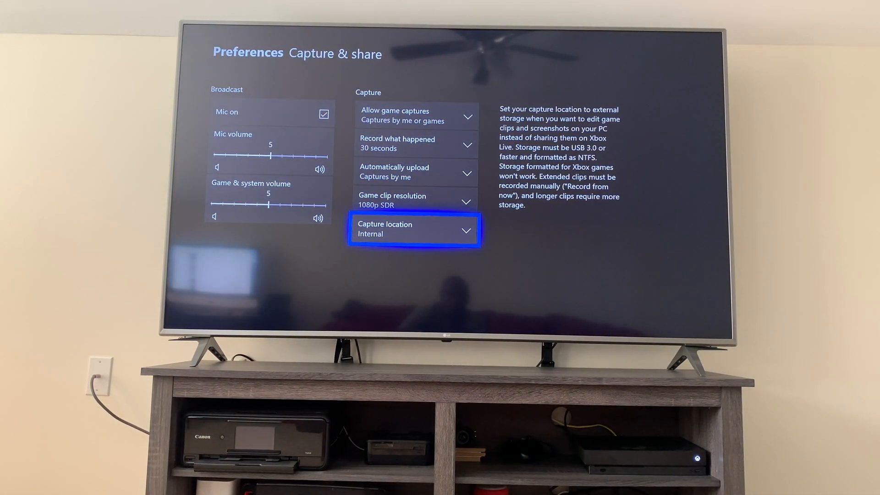
pyautogui.click(414, 230)
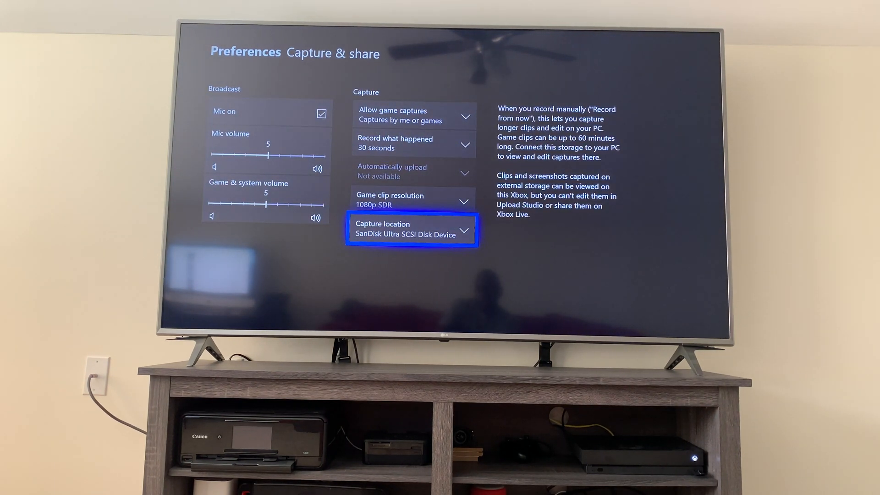
pyautogui.click(412, 229)
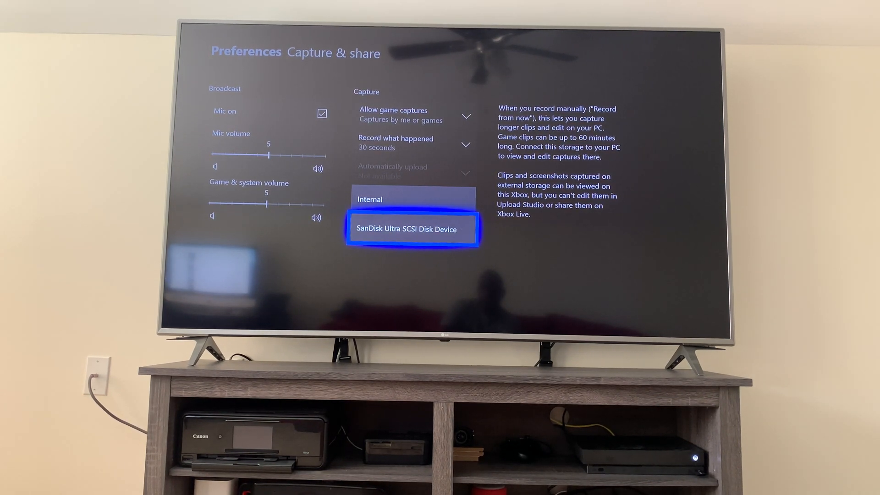
pyautogui.click(412, 228)
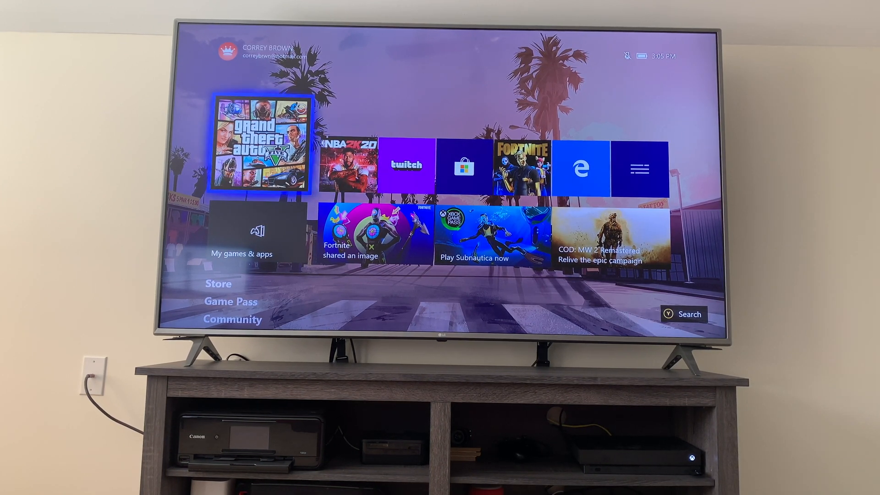
# Resume GTA V and use 'Record what happened' to save a clip, then return to the game.
pyautogui.click(260, 147)
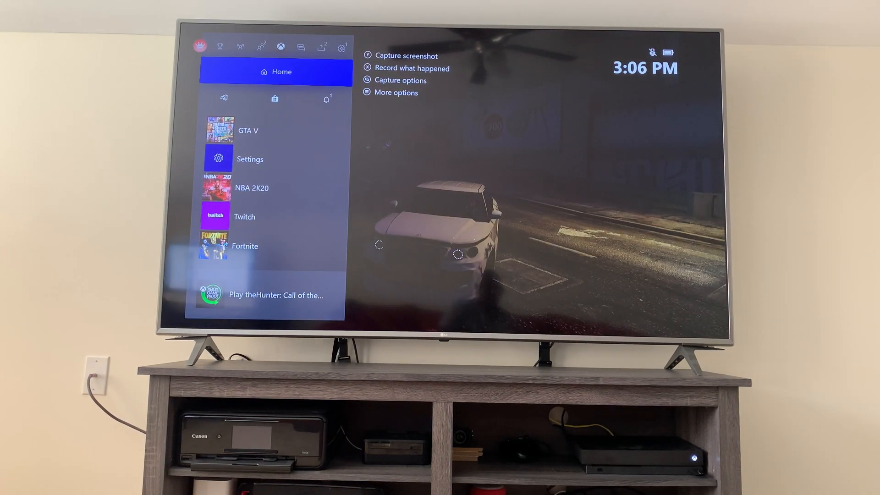
pyautogui.click(321, 46)
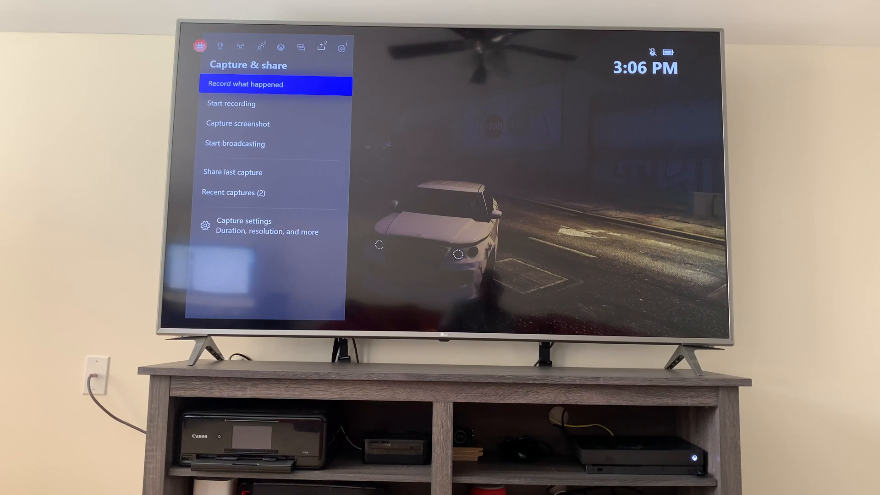
pyautogui.press('Down')
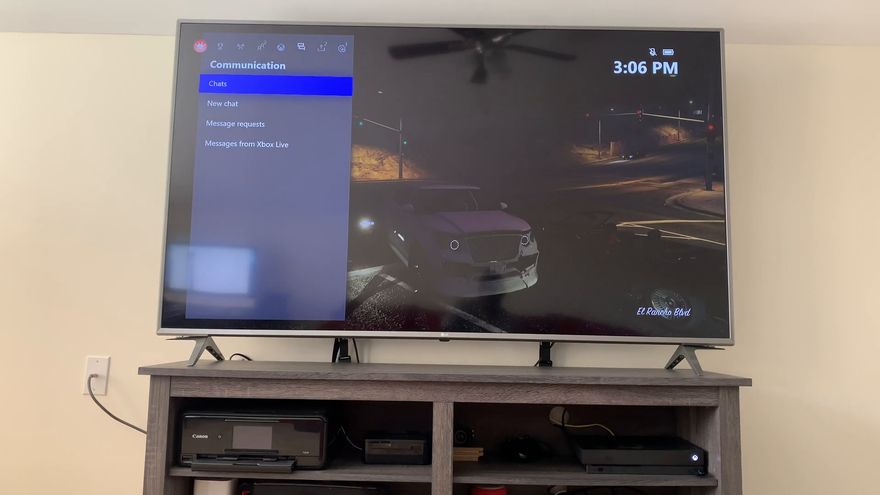
pyautogui.click(321, 47)
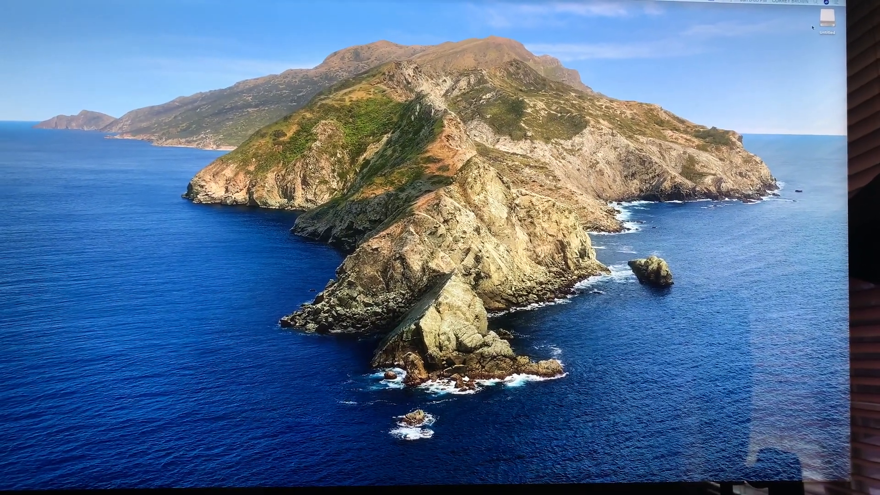
# Browse the Untitled drive's GameDVR folder and preview three Grand Theft Auto V .mp4 clips.
pyautogui.doubleClick(826, 16)
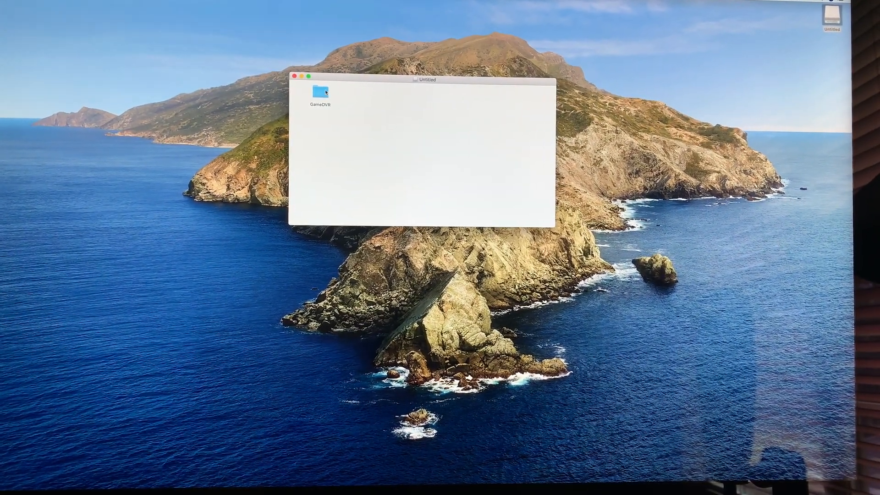
pyautogui.doubleClick(319, 93)
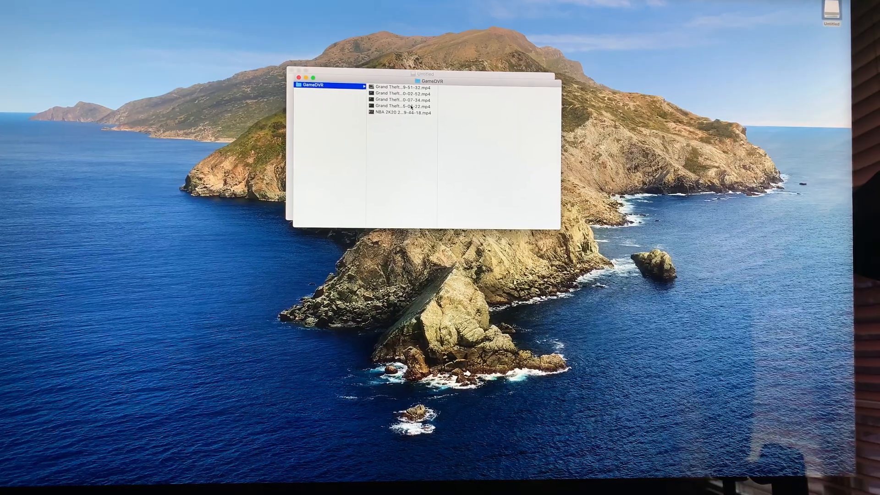
pyautogui.click(401, 87)
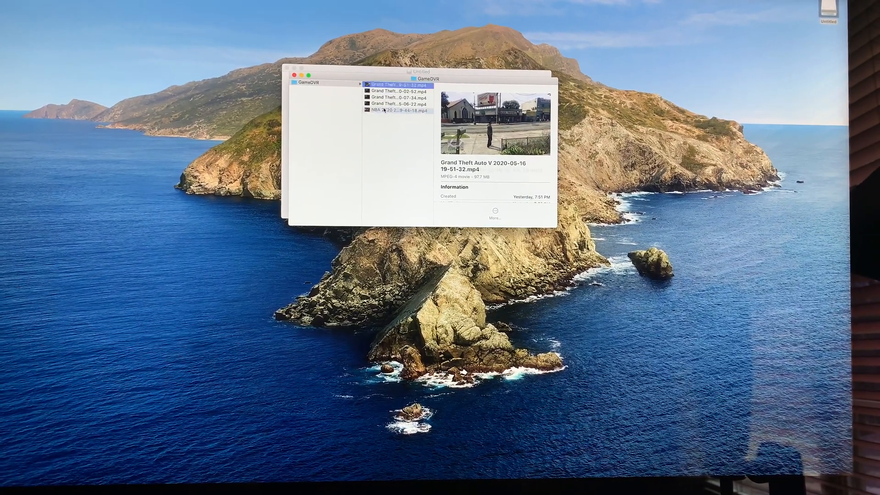
pyautogui.click(399, 89)
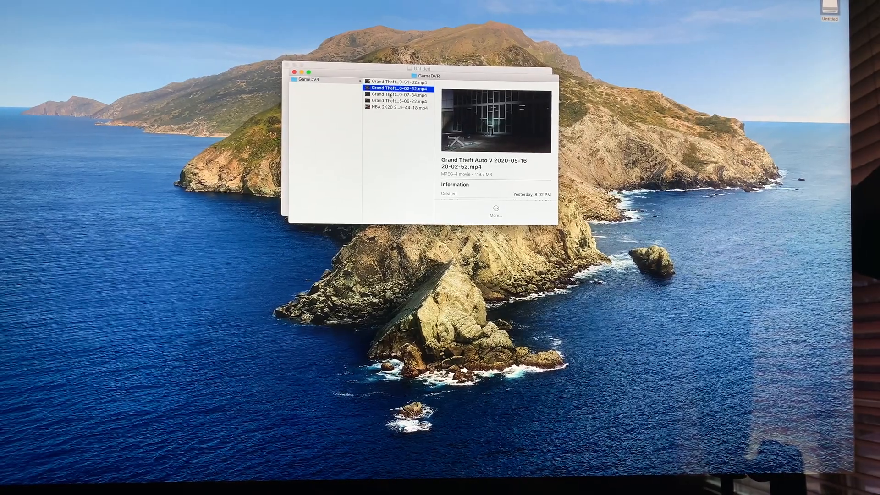
pyautogui.click(396, 99)
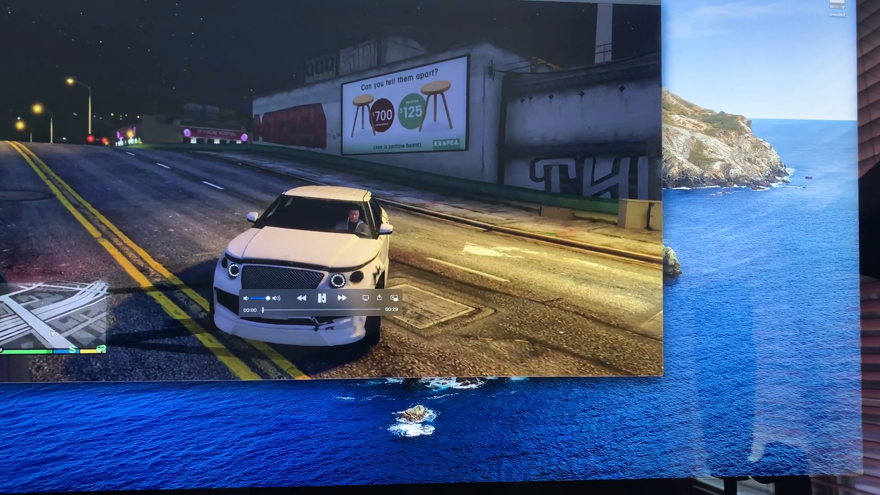
# Play the GTA V clip in QuickTime Player, then pause it.
pyautogui.click(321, 298)
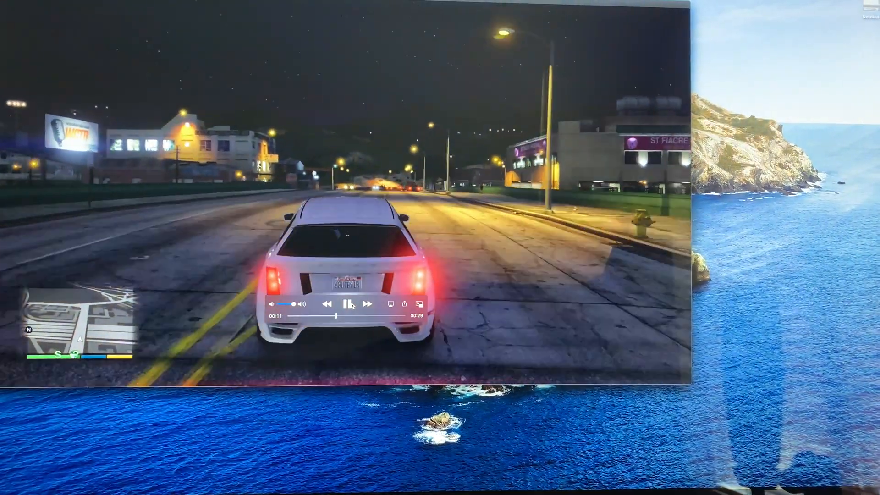
pyautogui.click(349, 304)
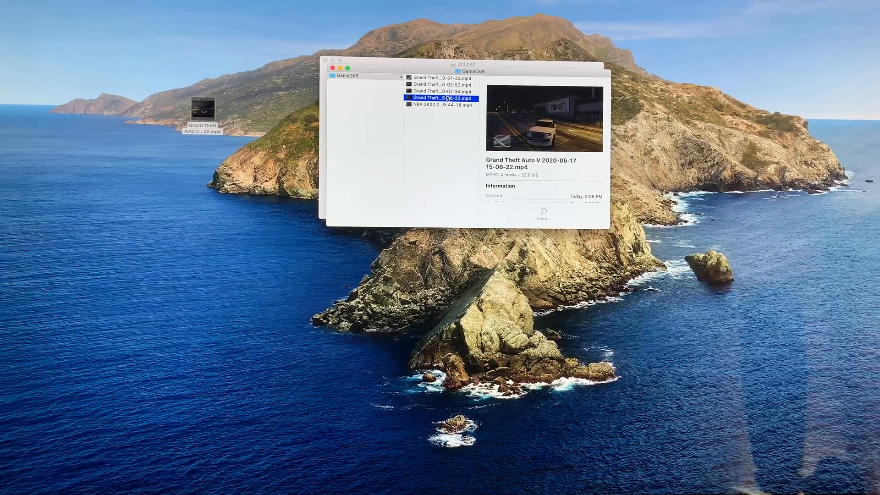
pyautogui.moveTo(471, 64); pyautogui.dragTo(477, 55)
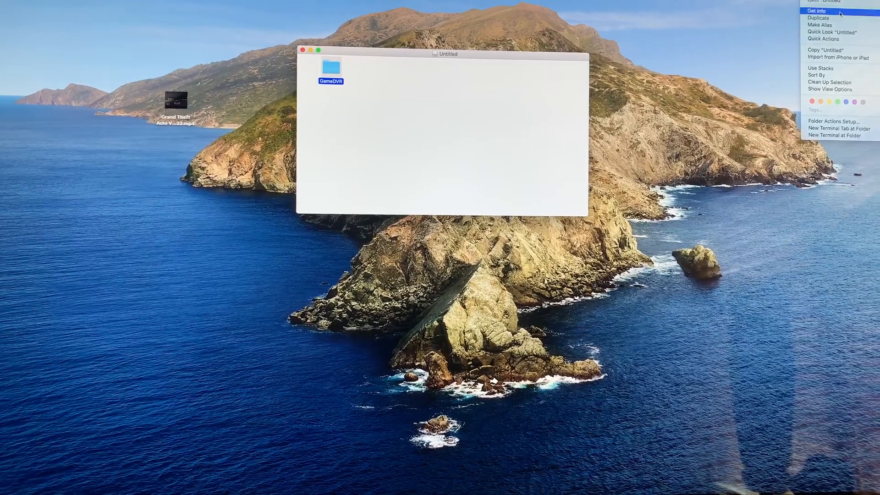
pyautogui.click(817, 11)
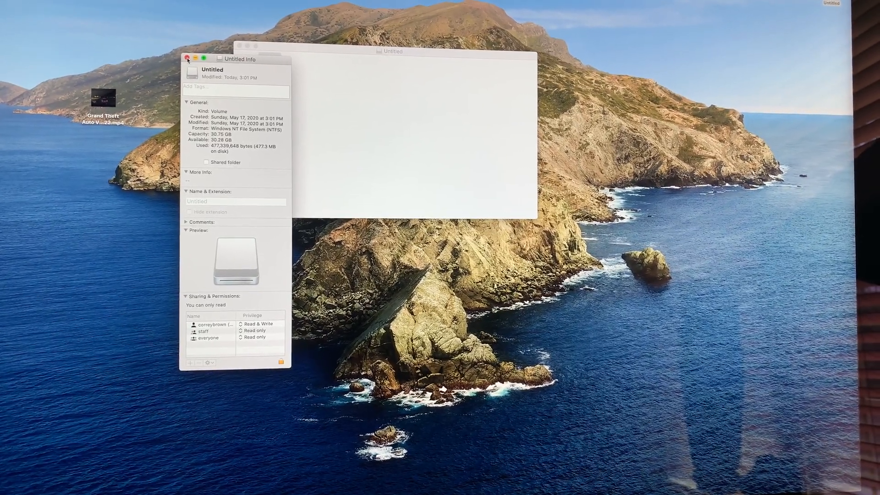
pyautogui.click(187, 59)
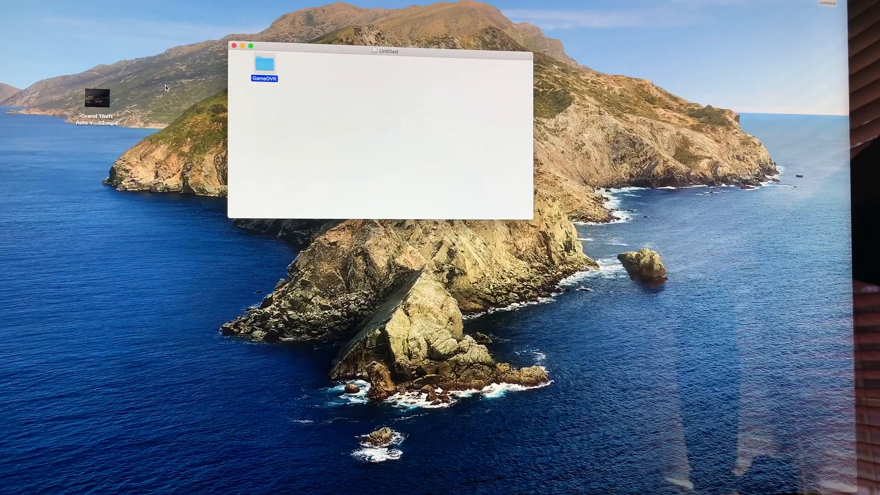